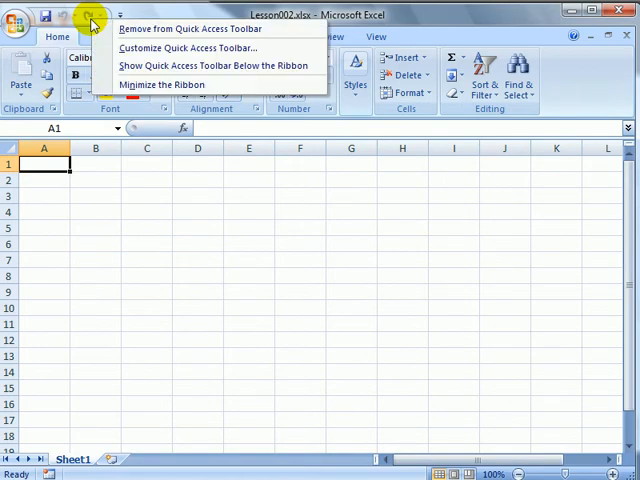
pyautogui.moveTo(132, 68)
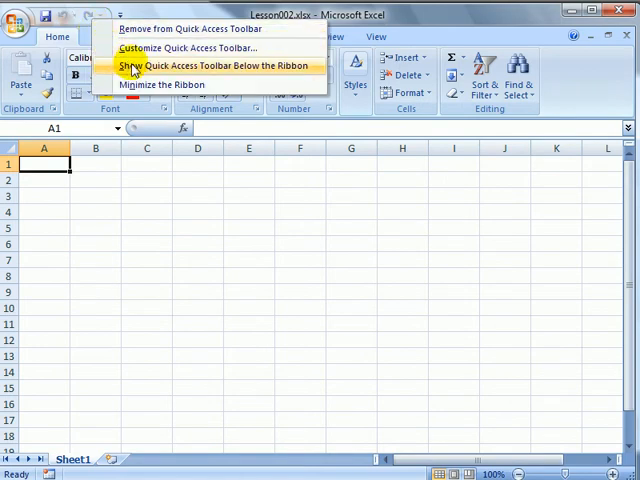
# Step: Show the Quick Access Toolbar below the ribbon in the Lesson002 workbook
pyautogui.click(222, 64)
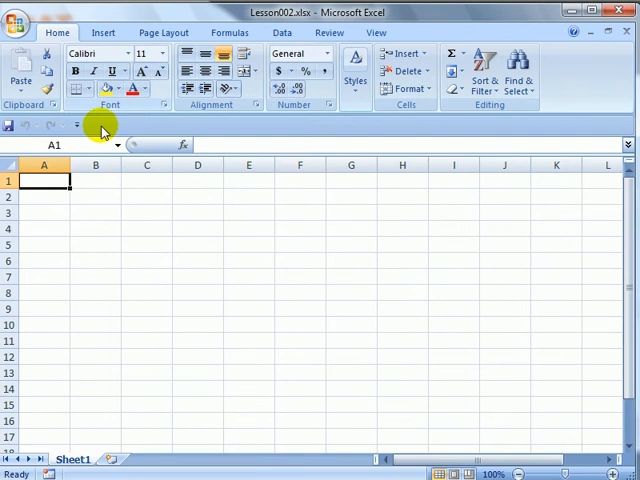
pyautogui.moveTo(64, 268)
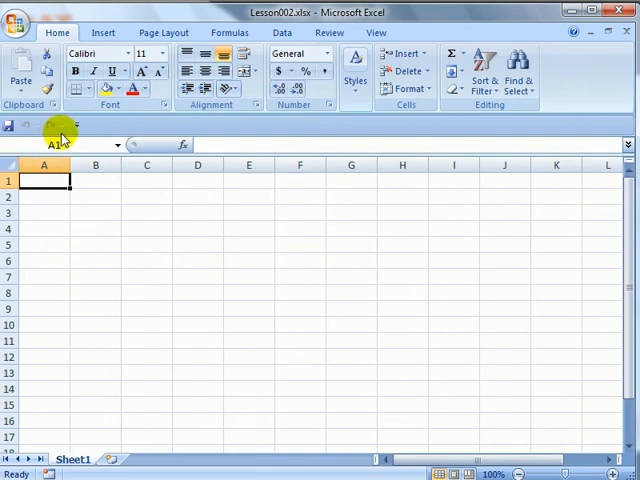
pyautogui.moveTo(572, 128)
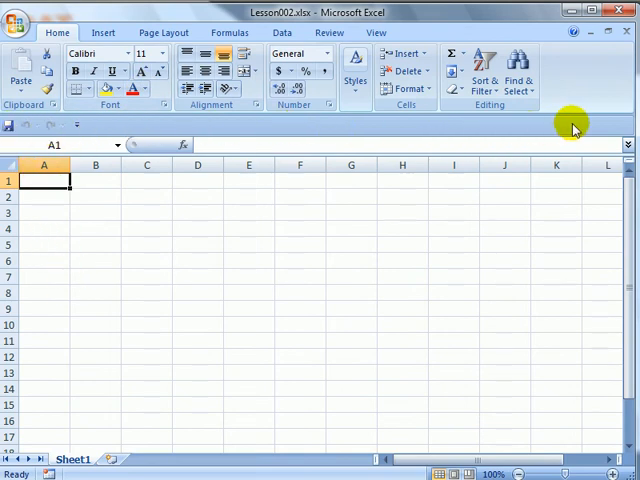
pyautogui.moveTo(592, 130)
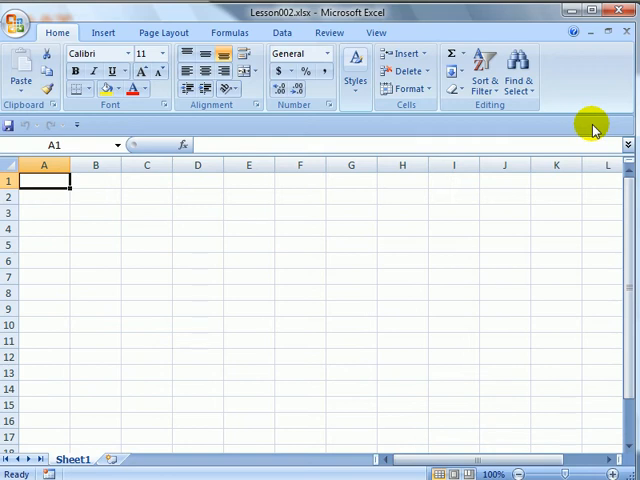
pyautogui.moveTo(240, 56)
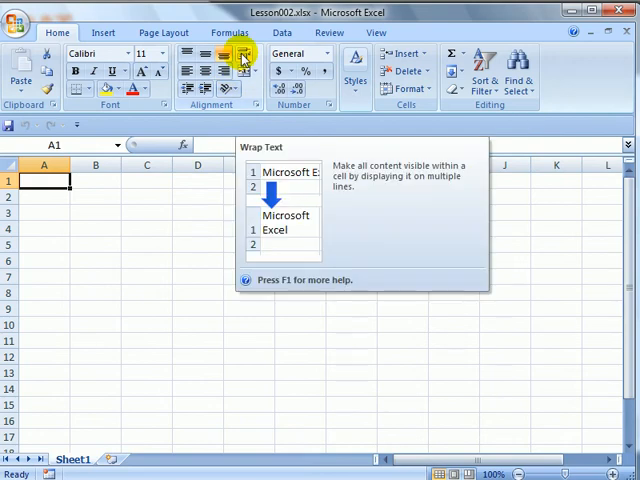
# Step: Add Wrap Text from Home and Set Print Area from Page Layout to the Quick Access Toolbar
pyautogui.rightClick(238, 56)
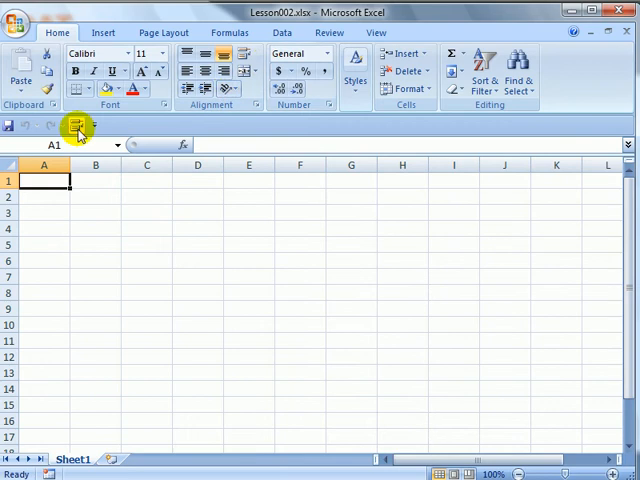
pyautogui.moveTo(78, 128)
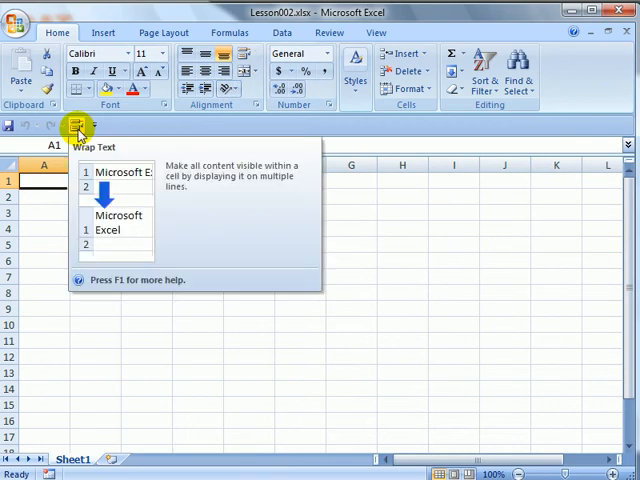
pyautogui.click(96, 32)
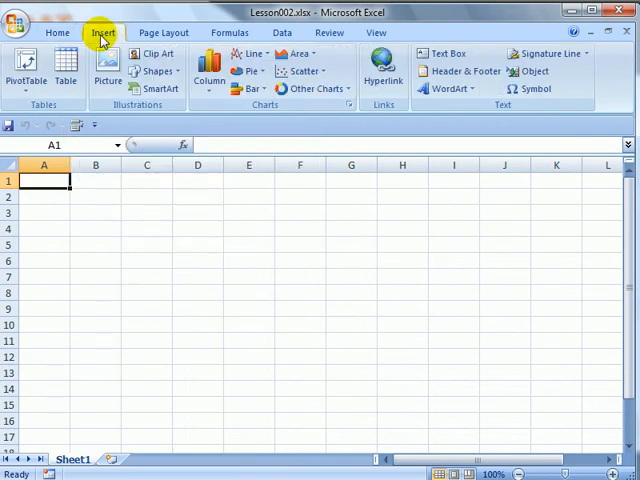
pyautogui.click(160, 34)
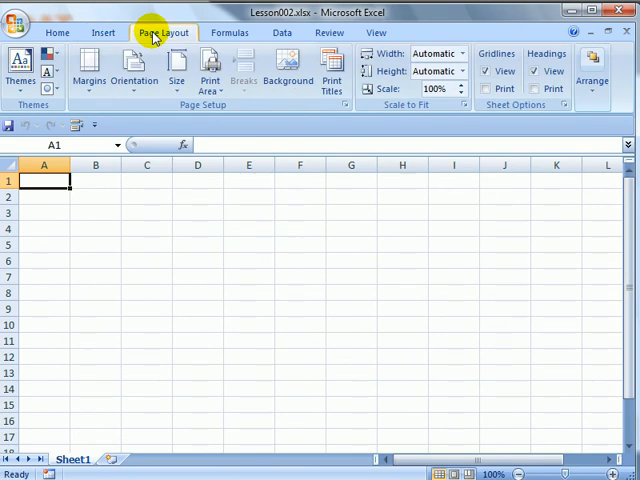
pyautogui.click(212, 68)
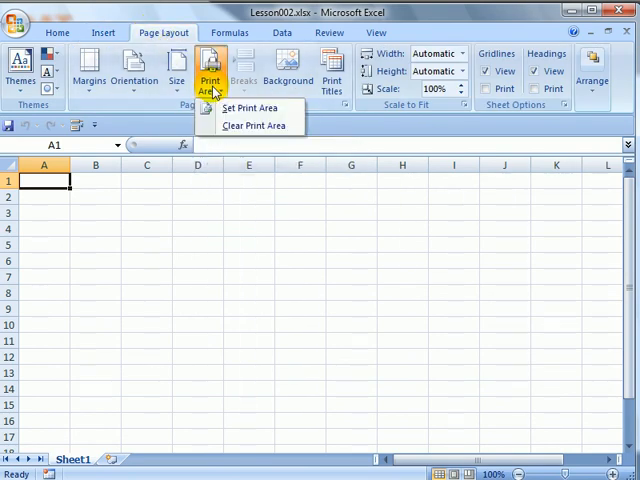
pyautogui.moveTo(248, 108)
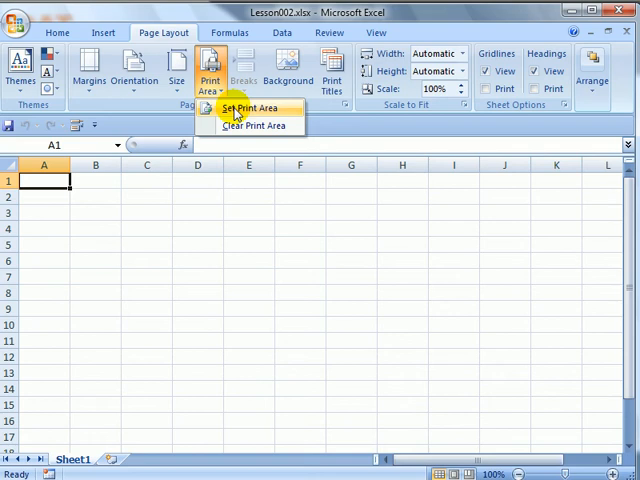
pyautogui.rightClick(248, 108)
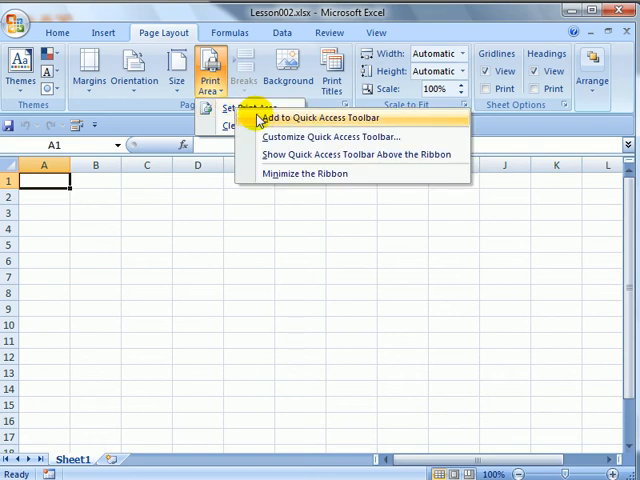
pyautogui.click(262, 120)
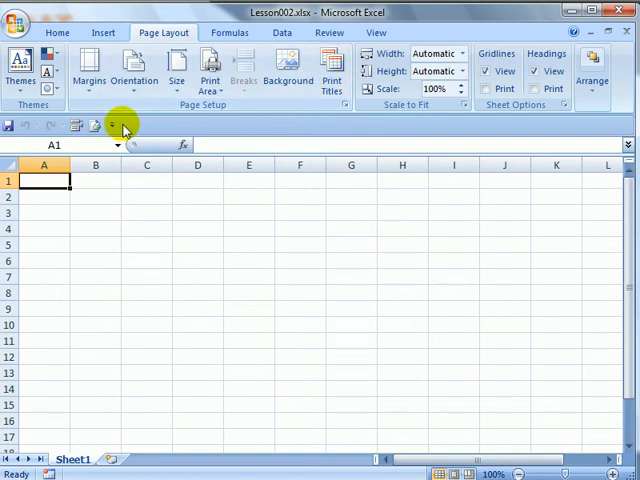
# Step: In the Customize Quick Access Toolbar list, move Set Print Area above Wrap Text
pyautogui.rightClick(118, 126)
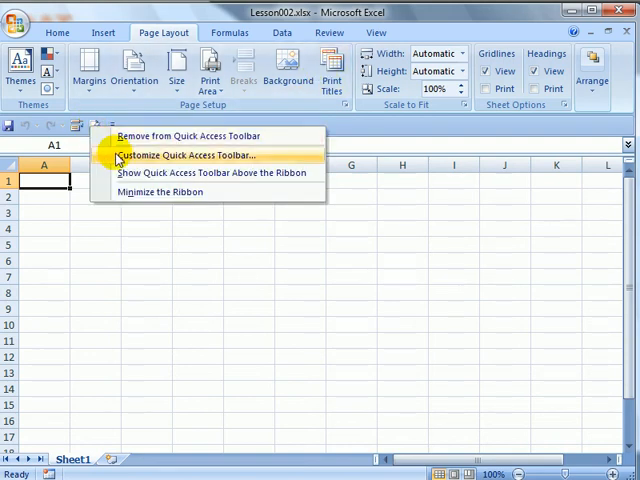
pyautogui.click(188, 154)
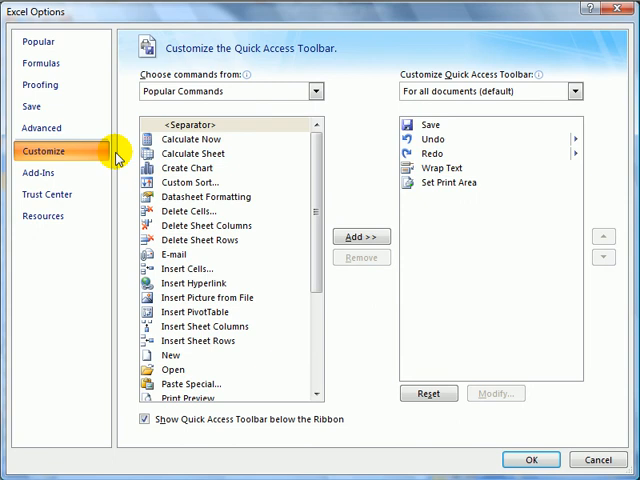
pyautogui.click(450, 182)
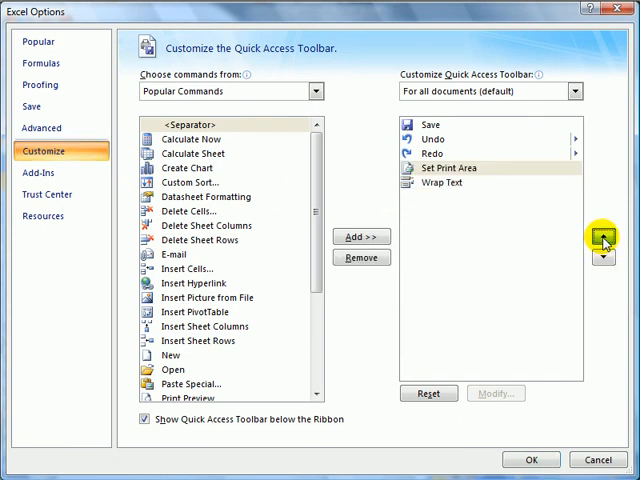
pyautogui.moveTo(604, 260)
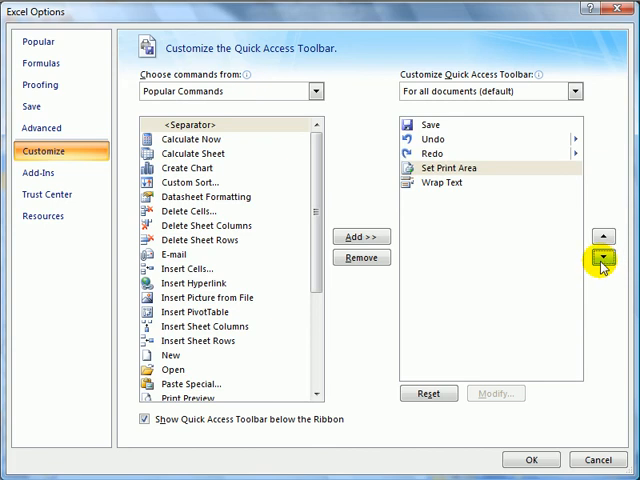
pyautogui.click(316, 92)
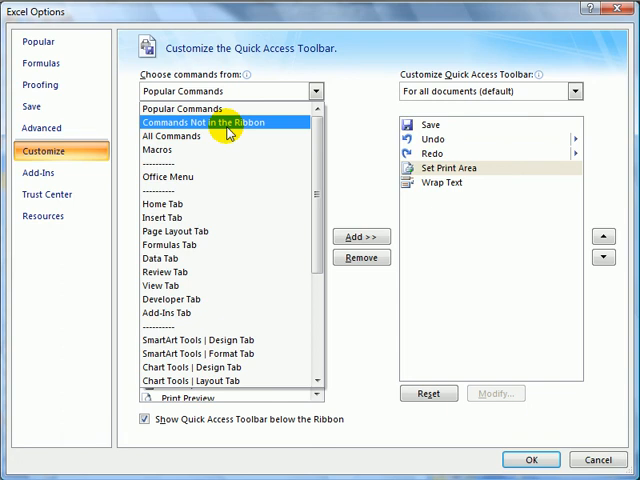
# Step: From Commands Not in the Ribbon, add Speak Cells to the toolbar for all documents
pyautogui.click(210, 134)
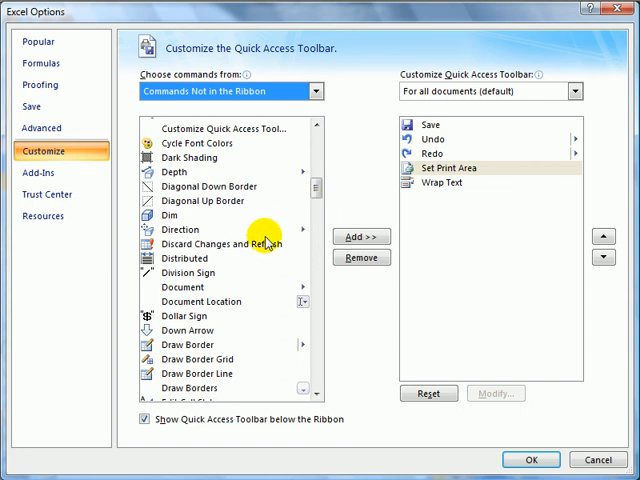
pyautogui.moveTo(316, 190)
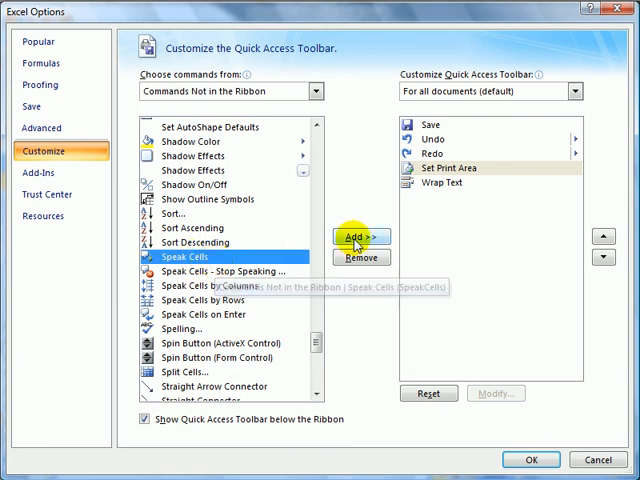
pyautogui.click(360, 236)
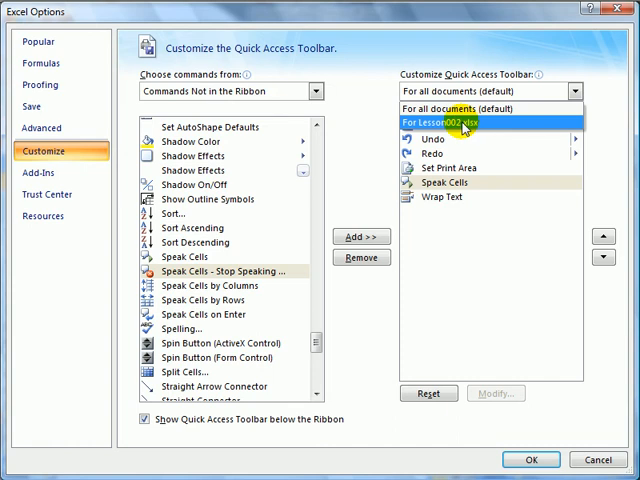
# Step: For Lesson002.xlsx only, add 3-D Color and 3-D Effects from All Commands plus a separator moved up
pyautogui.click(460, 122)
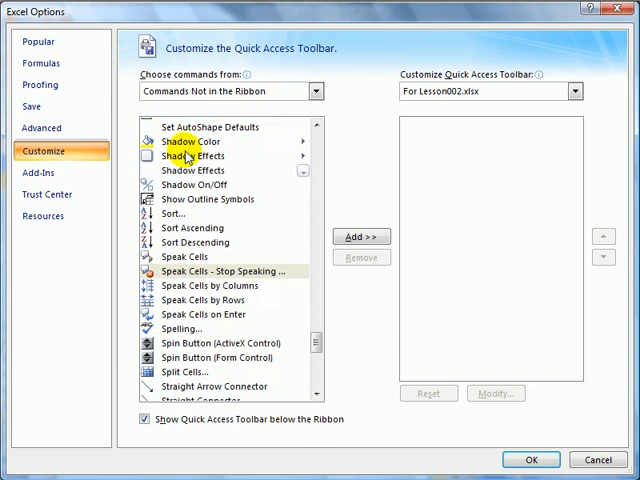
pyautogui.click(230, 92)
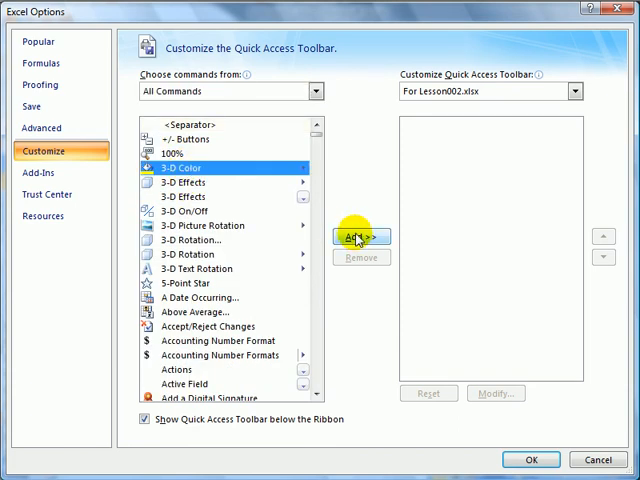
pyautogui.click(360, 236)
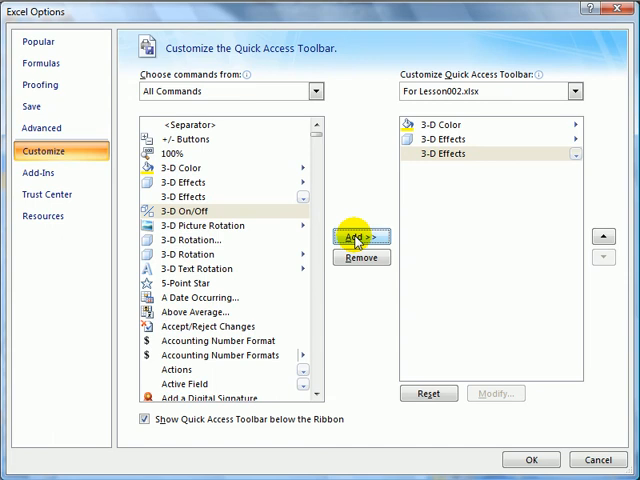
pyautogui.moveTo(200, 126)
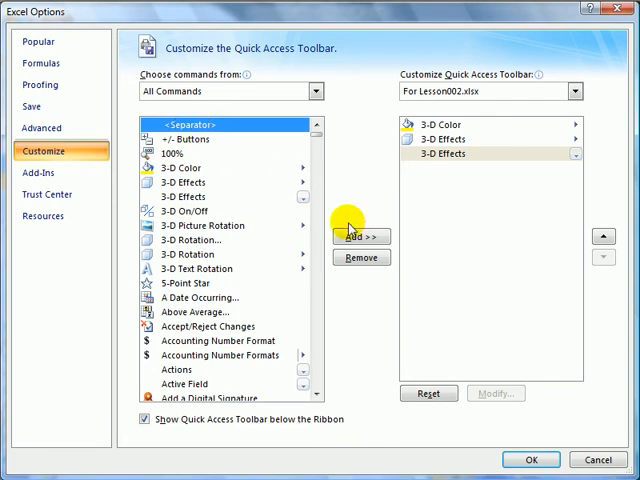
pyautogui.click(362, 236)
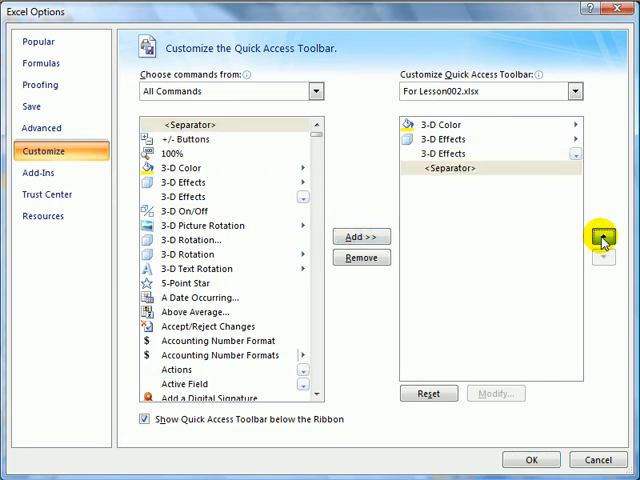
pyautogui.click(604, 238)
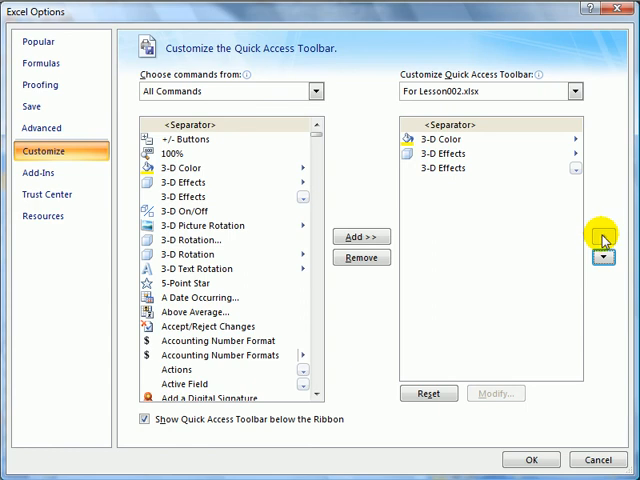
pyautogui.moveTo(606, 234)
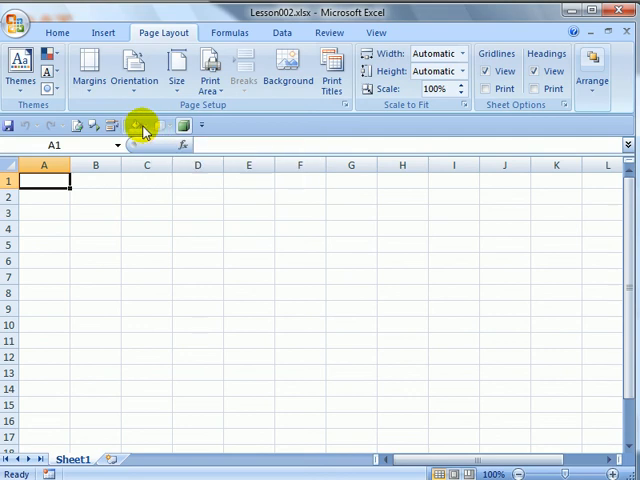
# Step: Create a new blank workbook Book1 via the Office button, then switch back to Lesson002.xlsx
pyautogui.click(20, 18)
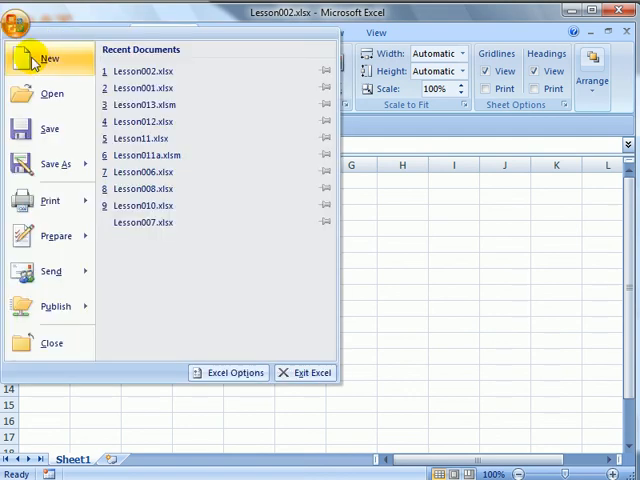
pyautogui.click(54, 52)
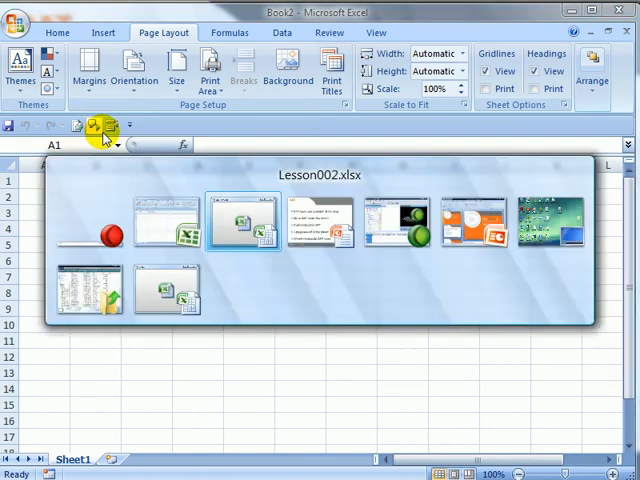
pyautogui.click(242, 220)
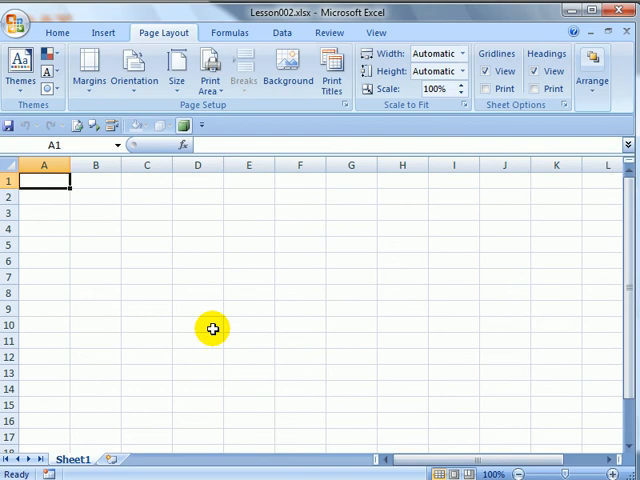
pyautogui.moveTo(410, 72)
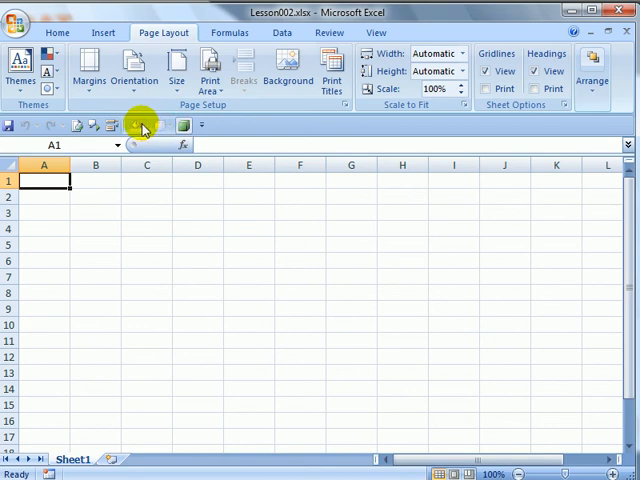
pyautogui.moveTo(188, 224)
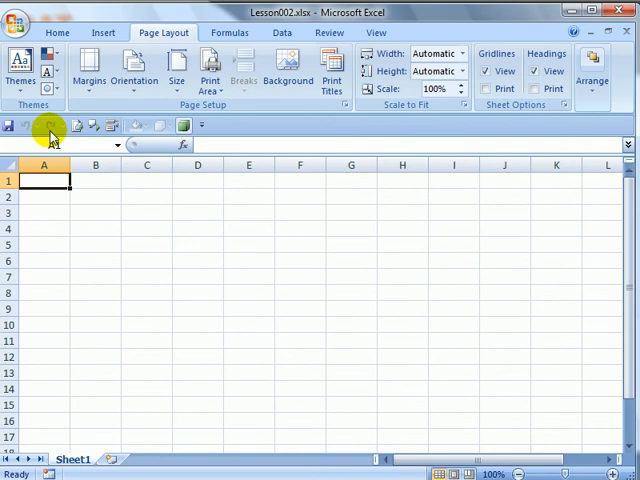
# Step: Reopen the Customize Quick Access Toolbar settings showing the shared Speak Cells and Wrap Text list
pyautogui.click(96, 32)
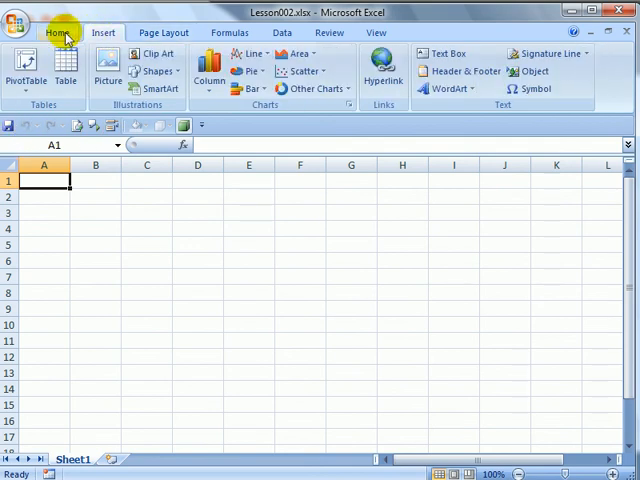
pyautogui.click(56, 32)
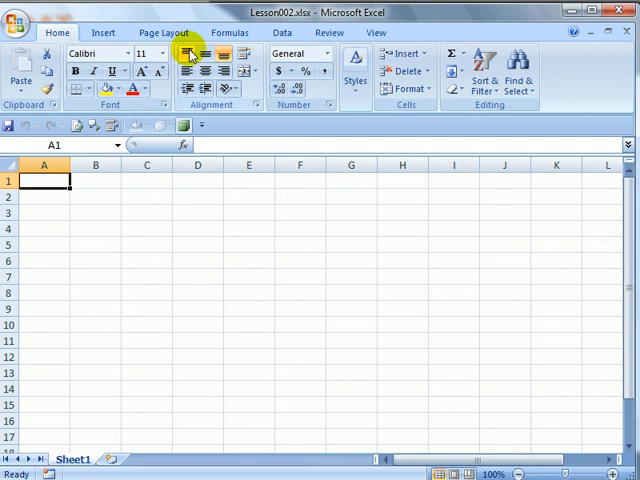
pyautogui.rightClick(188, 52)
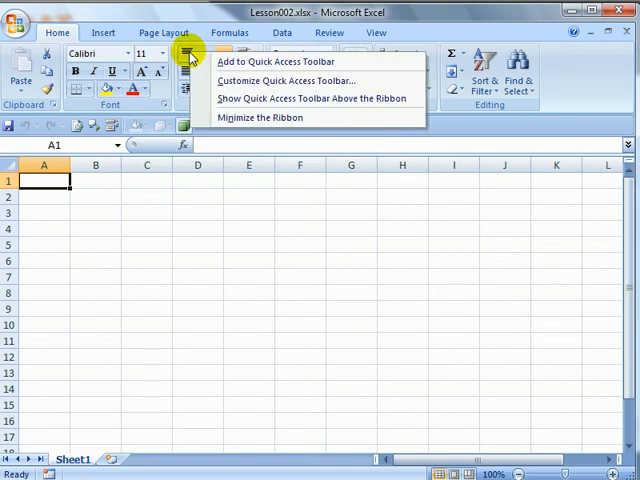
pyautogui.click(288, 80)
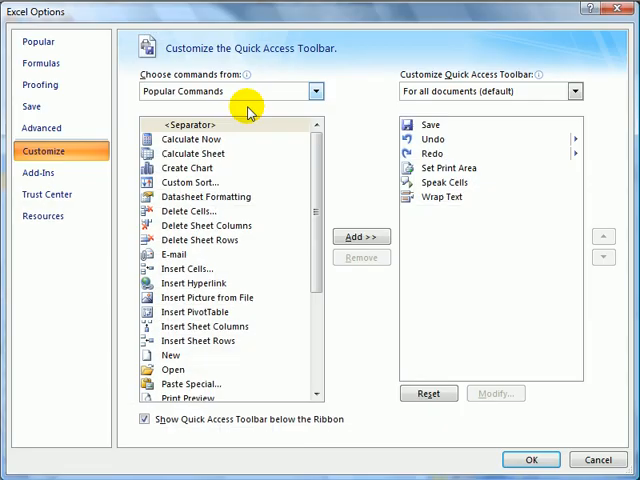